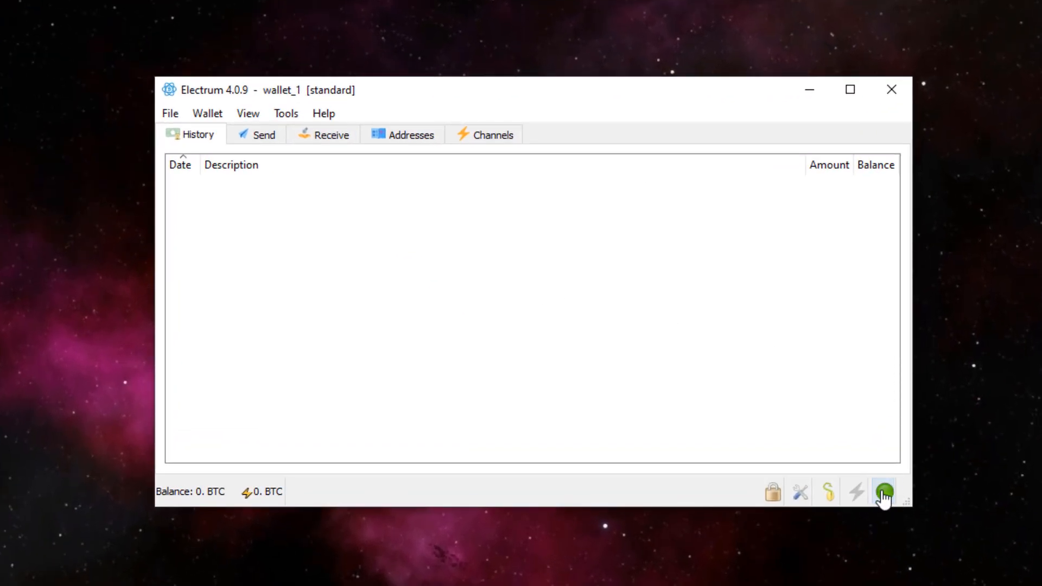
{"action": "mouse_move", "coordinate": [429, 331]}
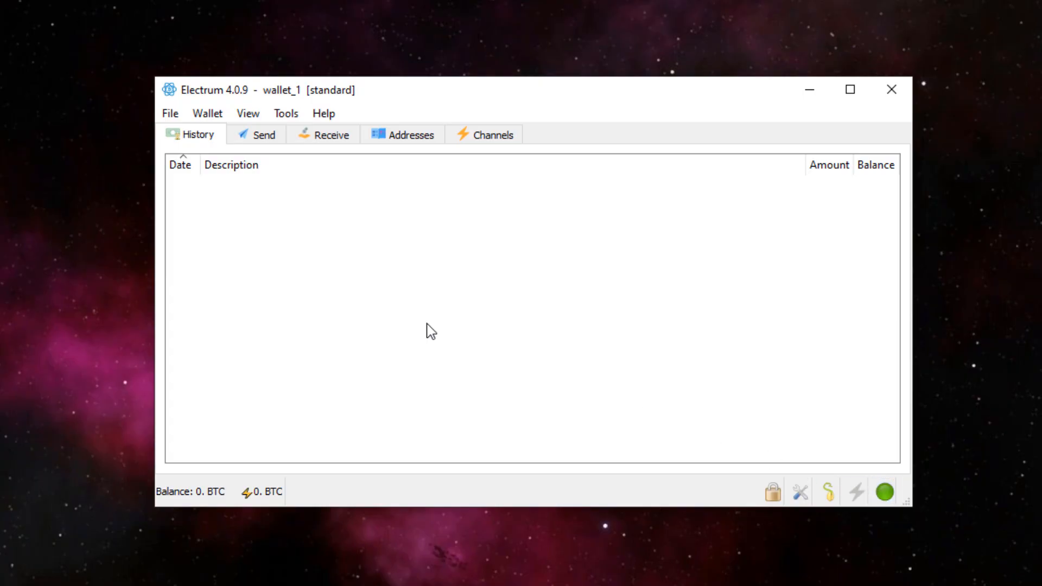
Generate a new receiving address for wallet_1 from the Receive tab
{"action": "left_click", "coordinate": [324, 134]}
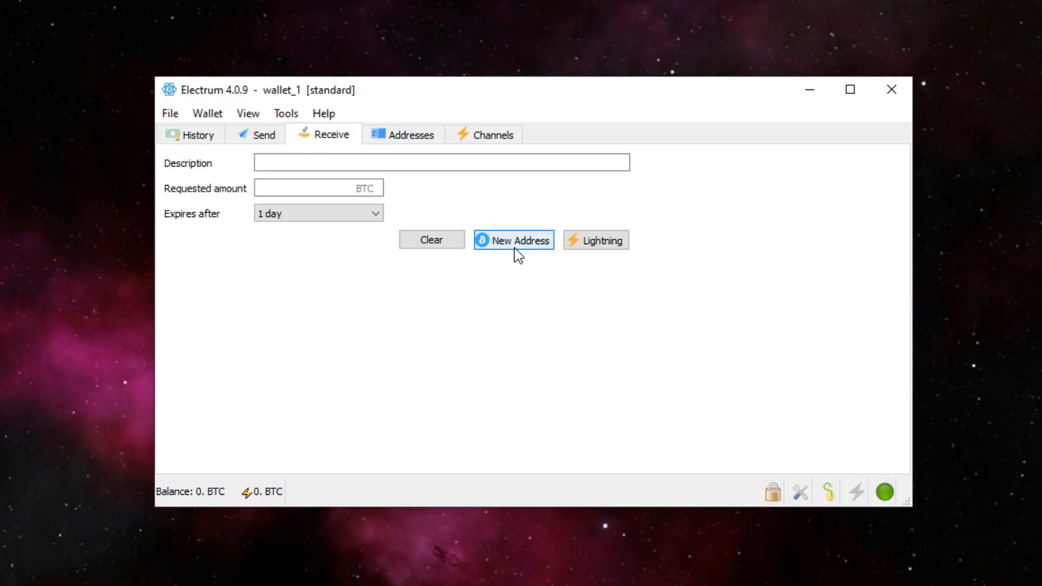
{"action": "left_click", "coordinate": [513, 240]}
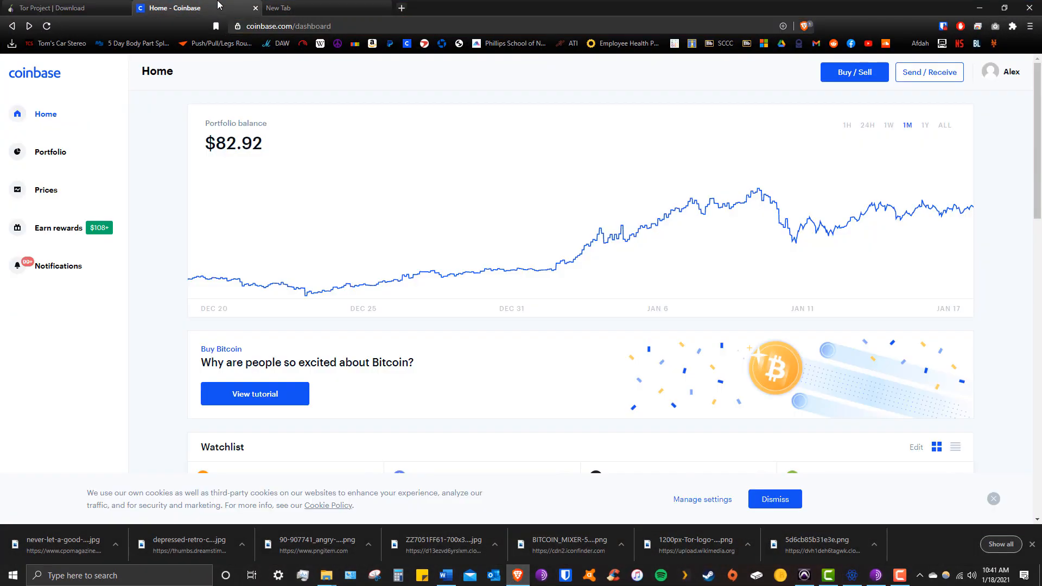
Open the Coinbase Portfolio page to see Ethereum, Bitcoin and XRP balances
{"action": "scroll", "scroll_direction": "down", "scroll_amount": 3}
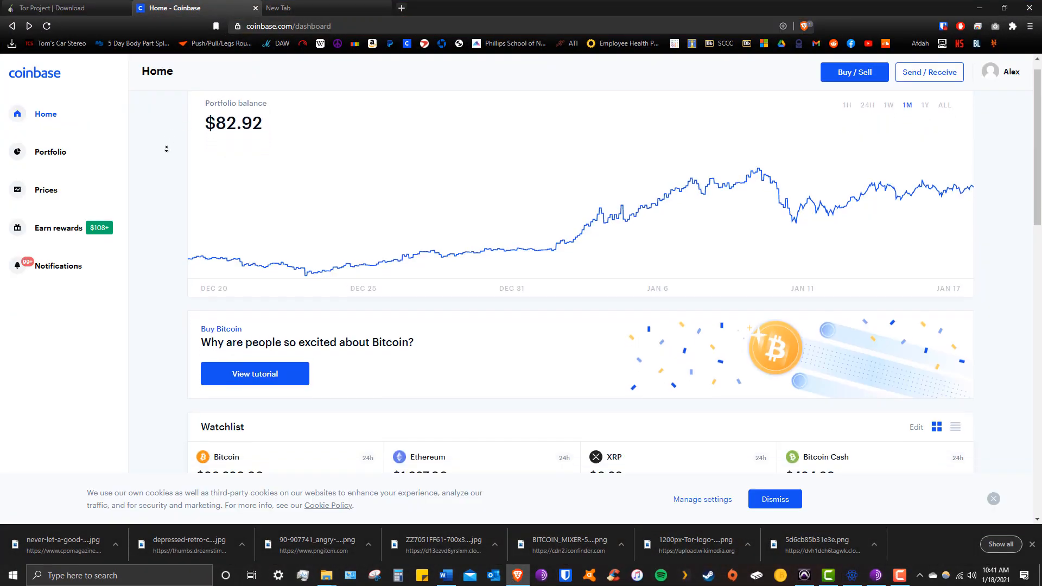
{"action": "scroll", "scroll_direction": "down", "scroll_amount": 3}
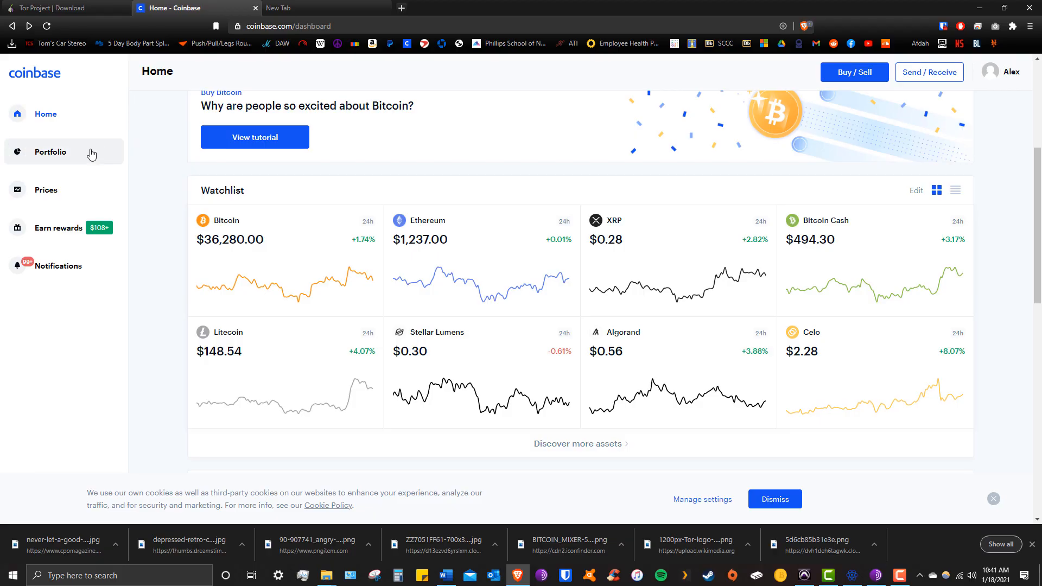
{"action": "left_click", "coordinate": [50, 152]}
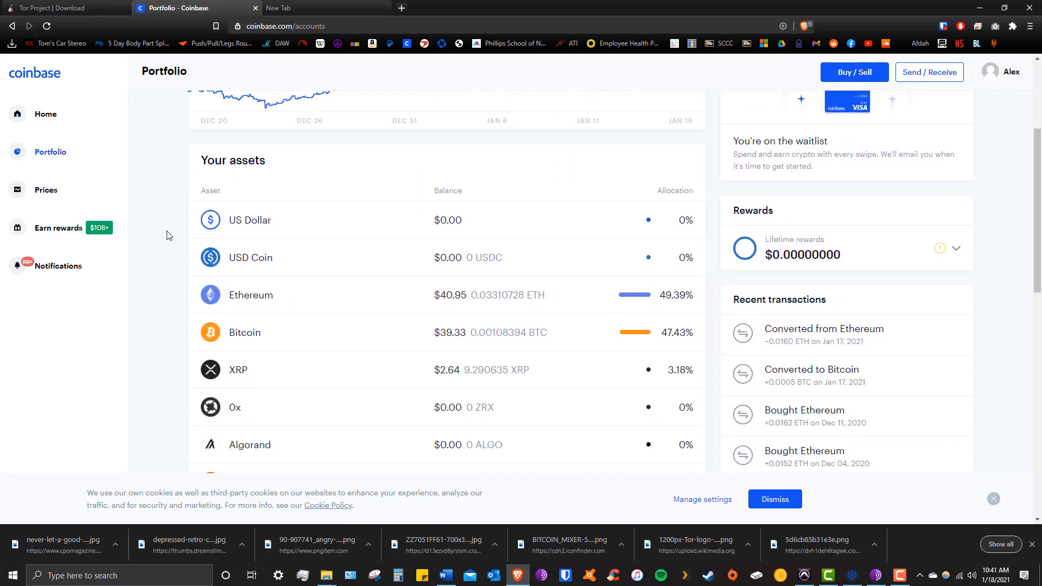
{"action": "mouse_move", "coordinate": [443, 337]}
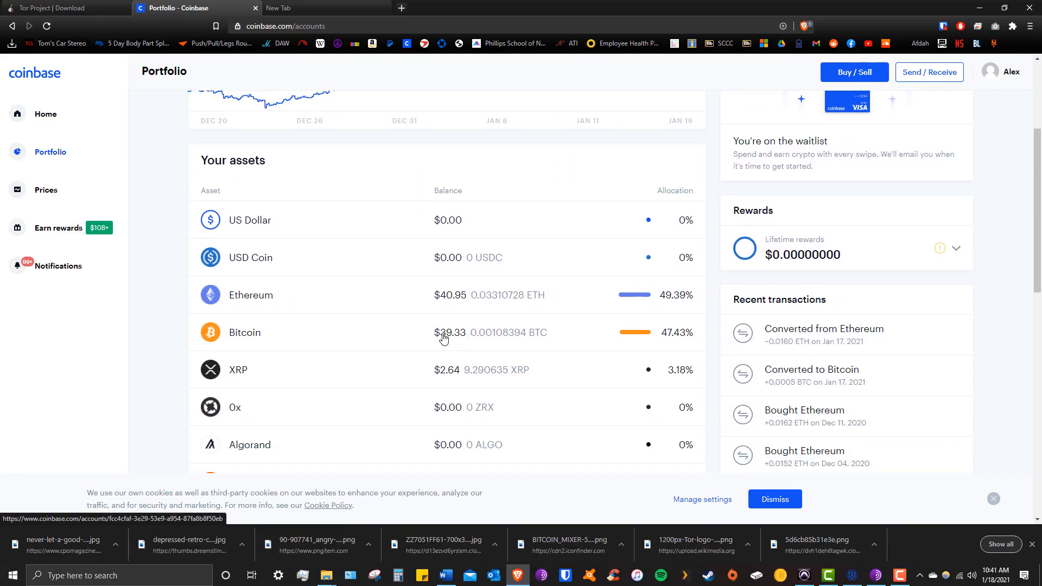
{"action": "mouse_move", "coordinate": [402, 324]}
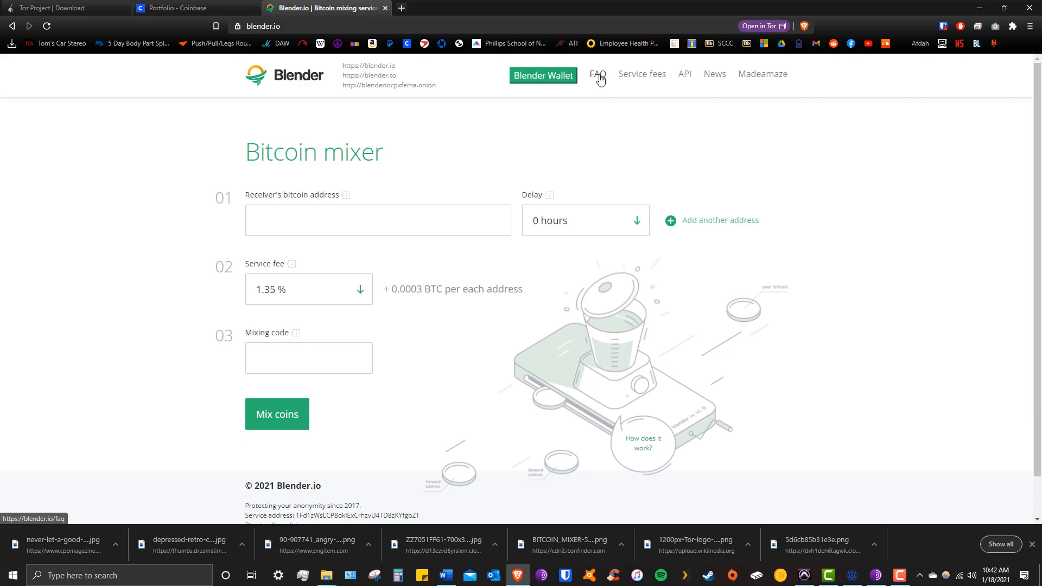
Read Blender.io's Bitcoin mixer FAQ page
{"action": "left_click", "coordinate": [597, 74]}
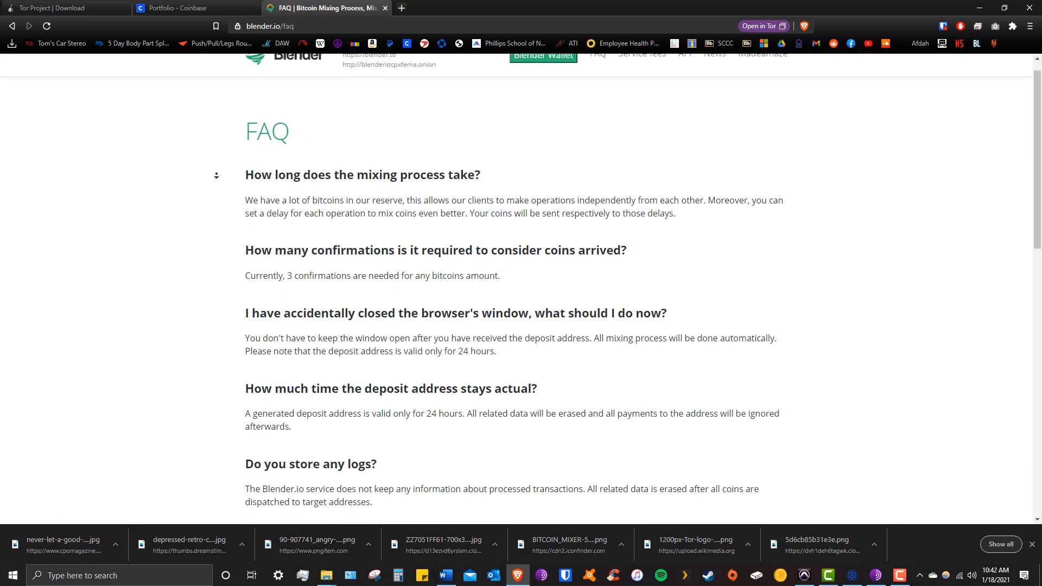
{"action": "scroll", "scroll_direction": "down", "scroll_amount": 3}
{"action": "type", "text": "blenderiocpxfema.onion"}
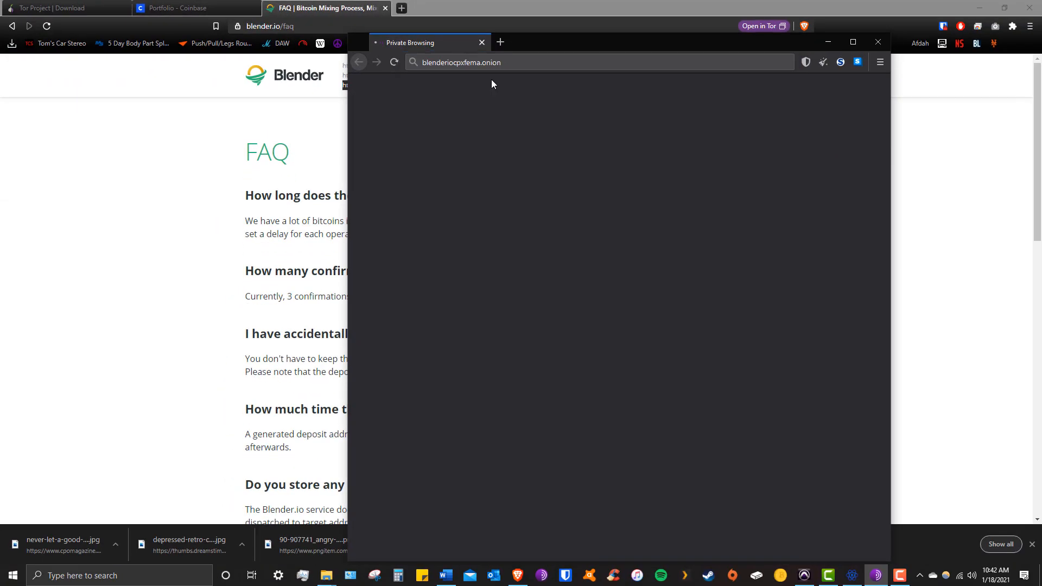
Load the blenderiocpxfema.onion mixer and enter the Electrum address as receiver
{"action": "key", "text": "Return"}
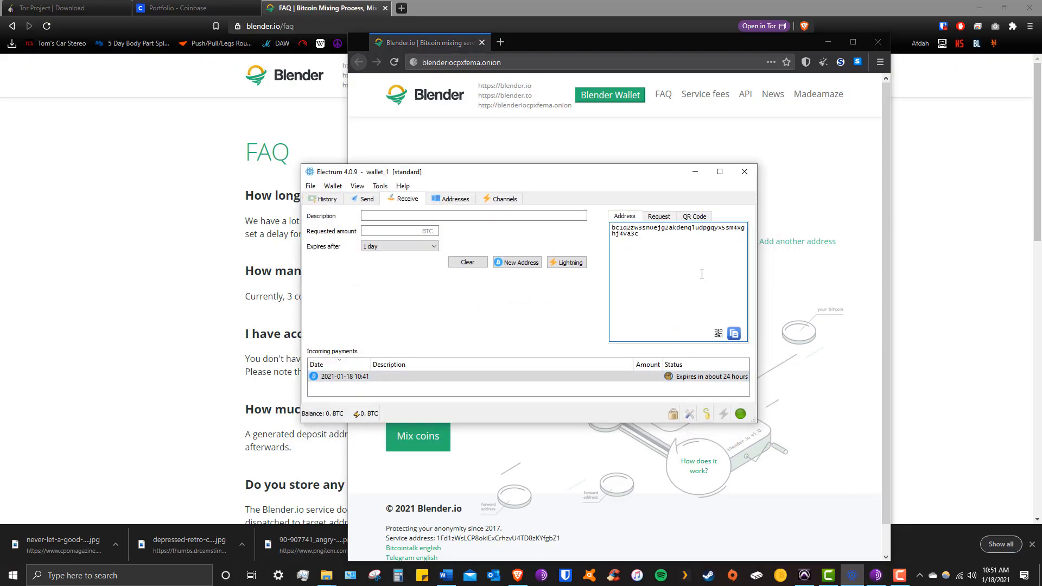
{"action": "left_click", "coordinate": [734, 334]}
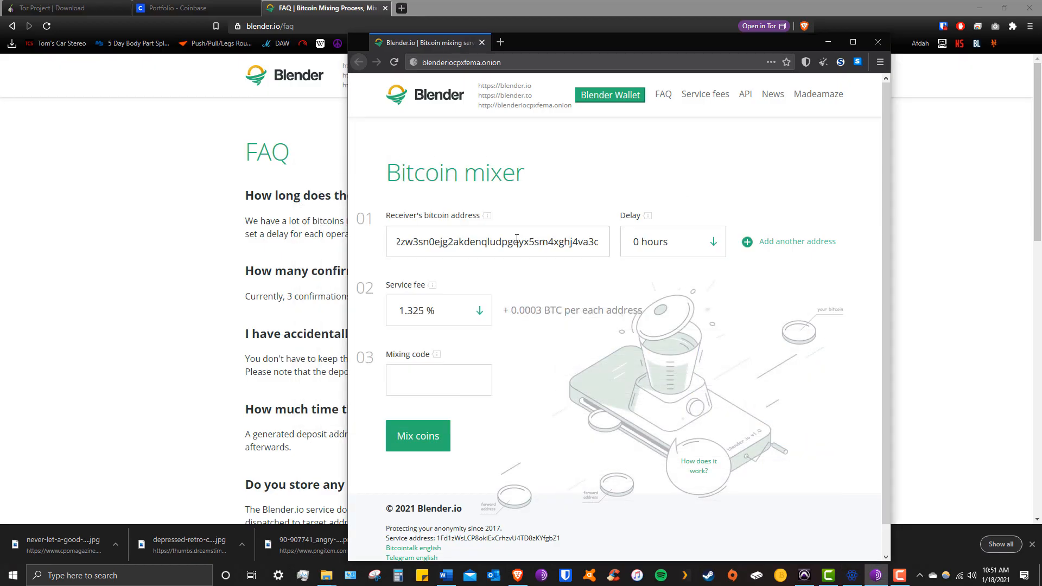
{"action": "mouse_move", "coordinate": [787, 248]}
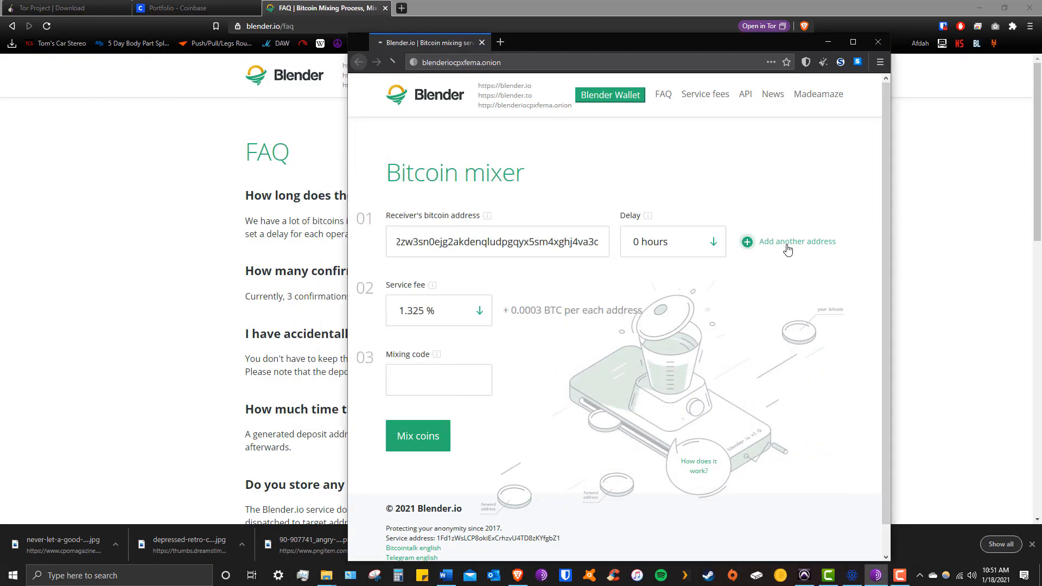
Keep one receiving address with 1 hour delay and 1.306% fee, then submit the mix
{"action": "left_click", "coordinate": [787, 241]}
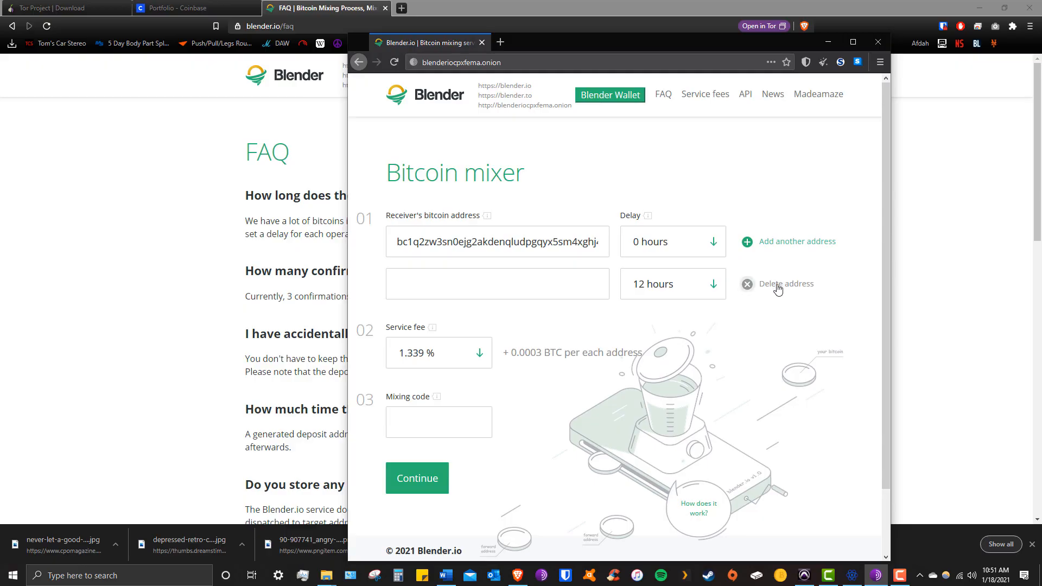
{"action": "left_click", "coordinate": [746, 283]}
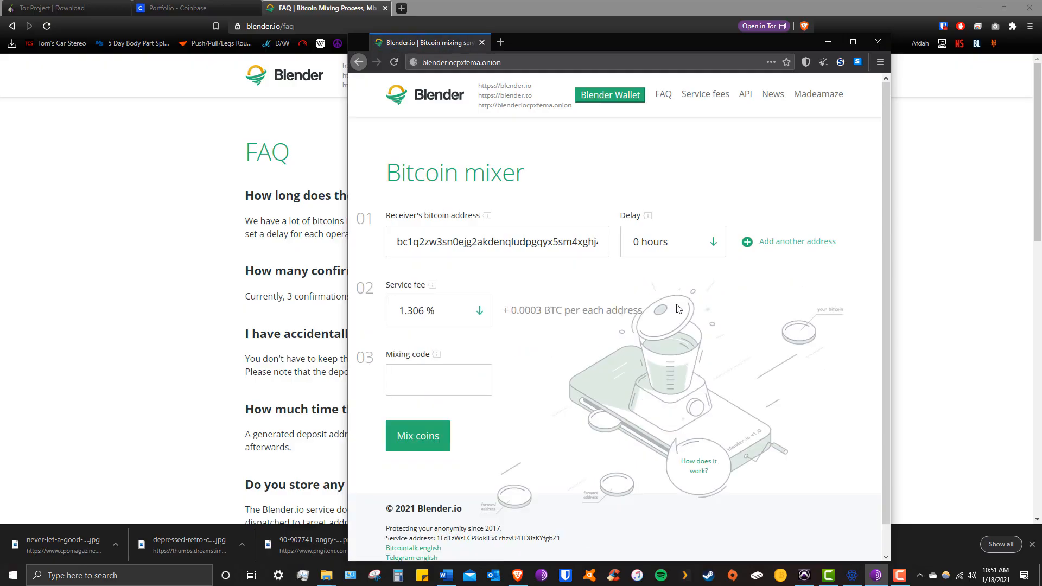
{"action": "mouse_move", "coordinate": [615, 317]}
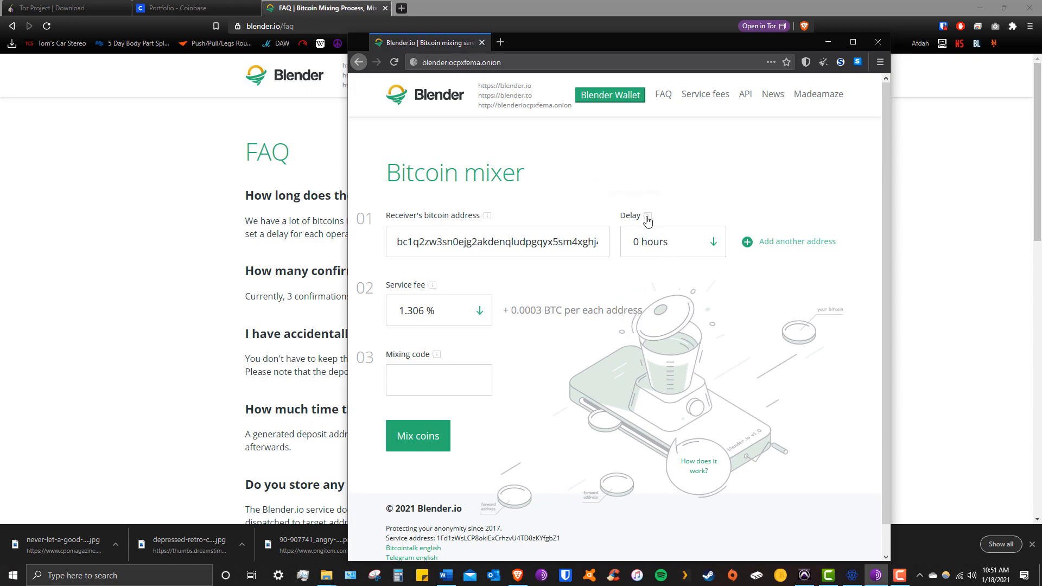
{"action": "mouse_move", "coordinate": [646, 216]}
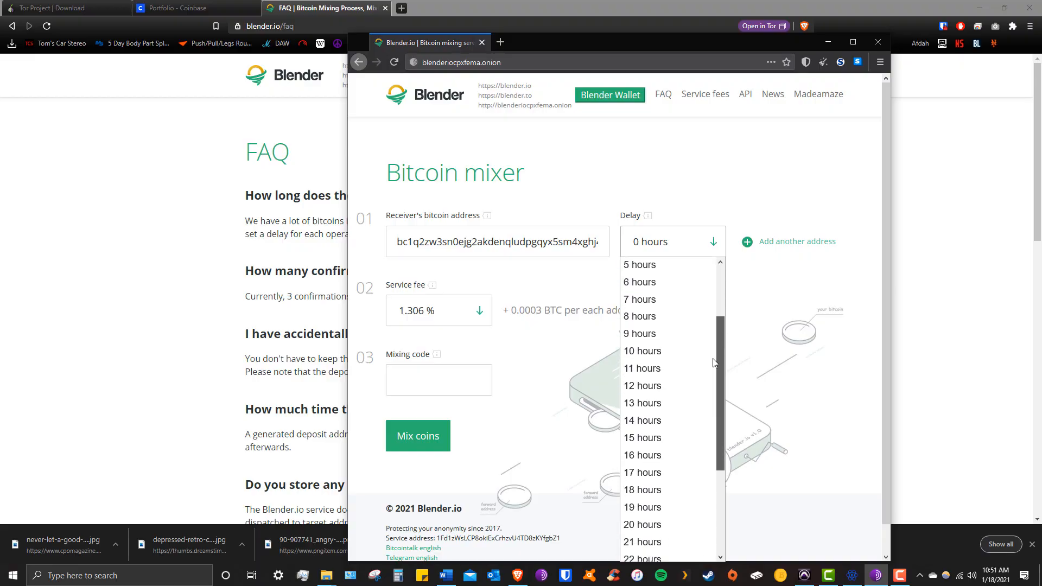
{"action": "scroll", "scroll_direction": "down", "scroll_amount": 3}
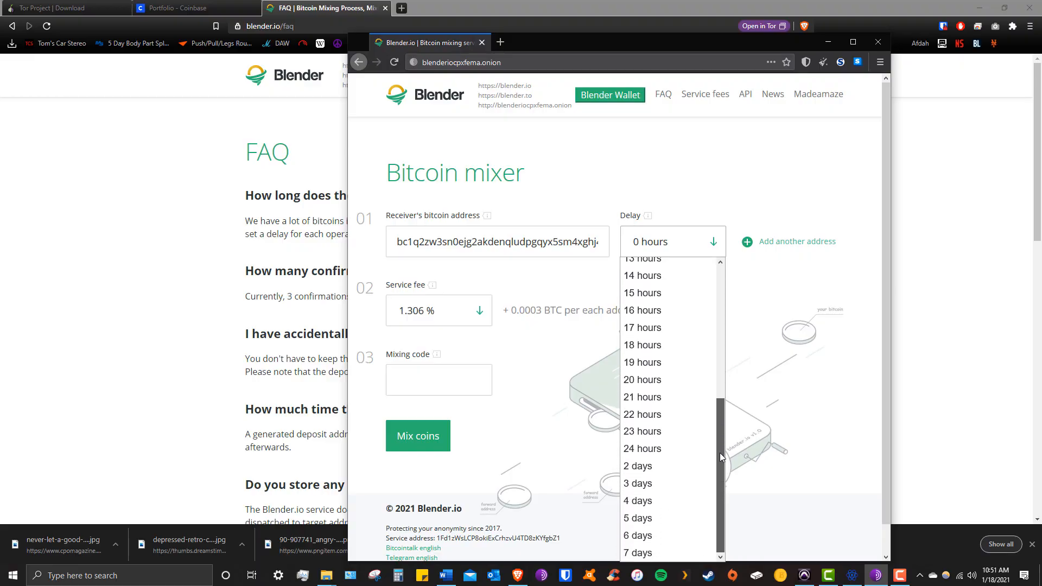
{"action": "scroll", "scroll_direction": "up", "scroll_amount": 3}
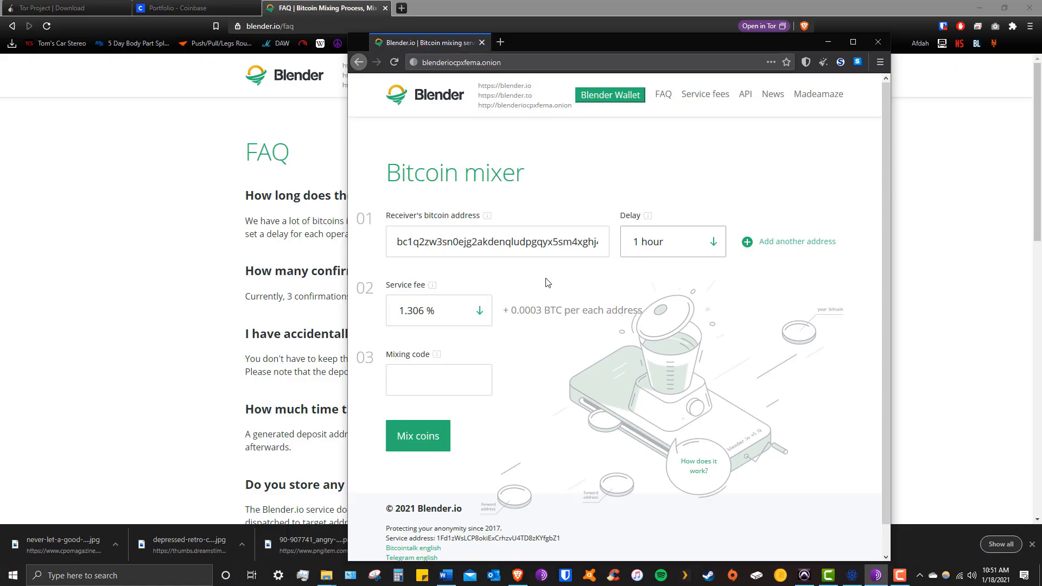
{"action": "mouse_move", "coordinate": [432, 285]}
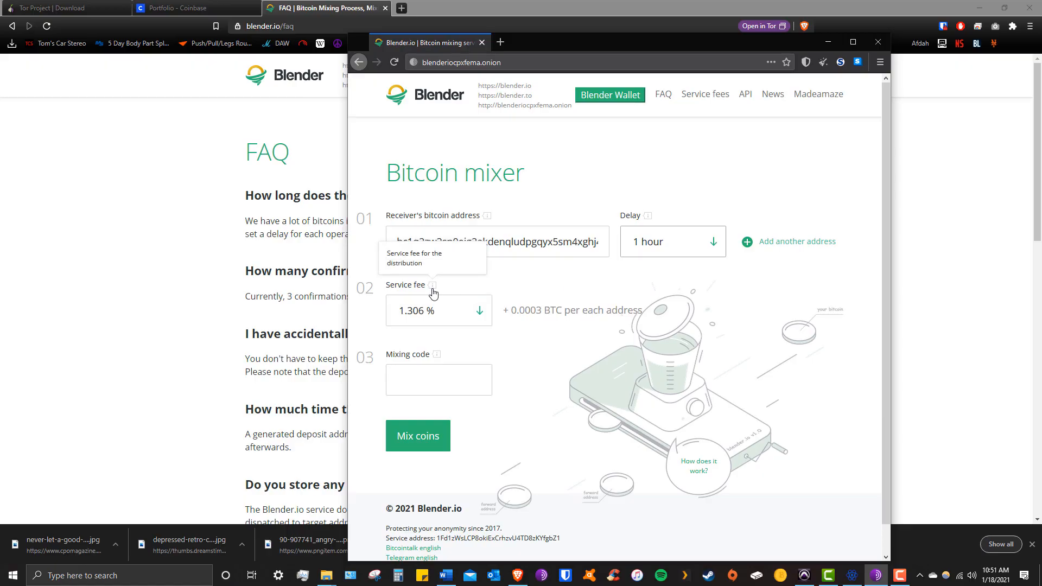
{"action": "mouse_move", "coordinate": [458, 311]}
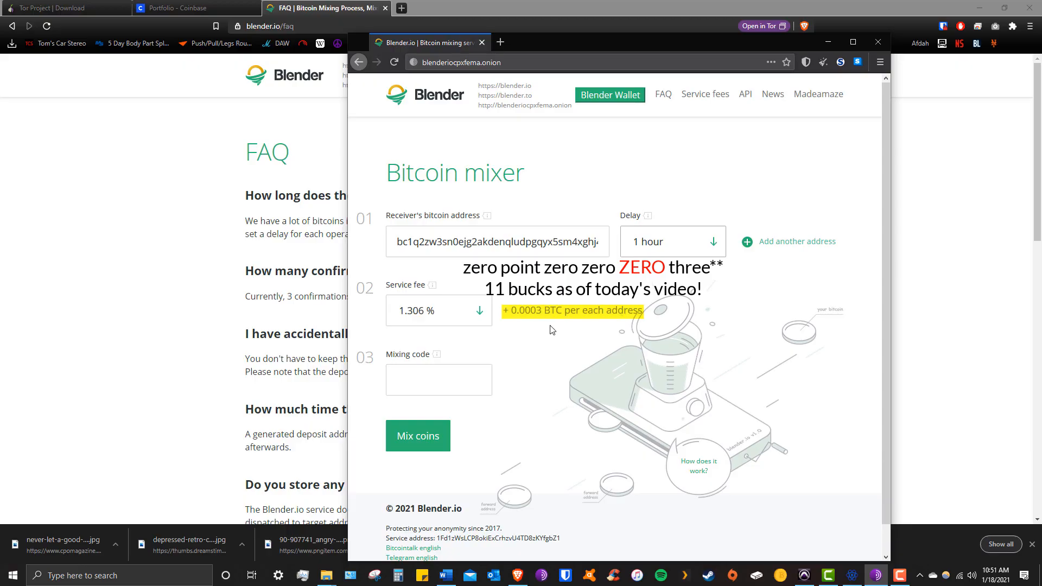
{"action": "mouse_move", "coordinate": [436, 355]}
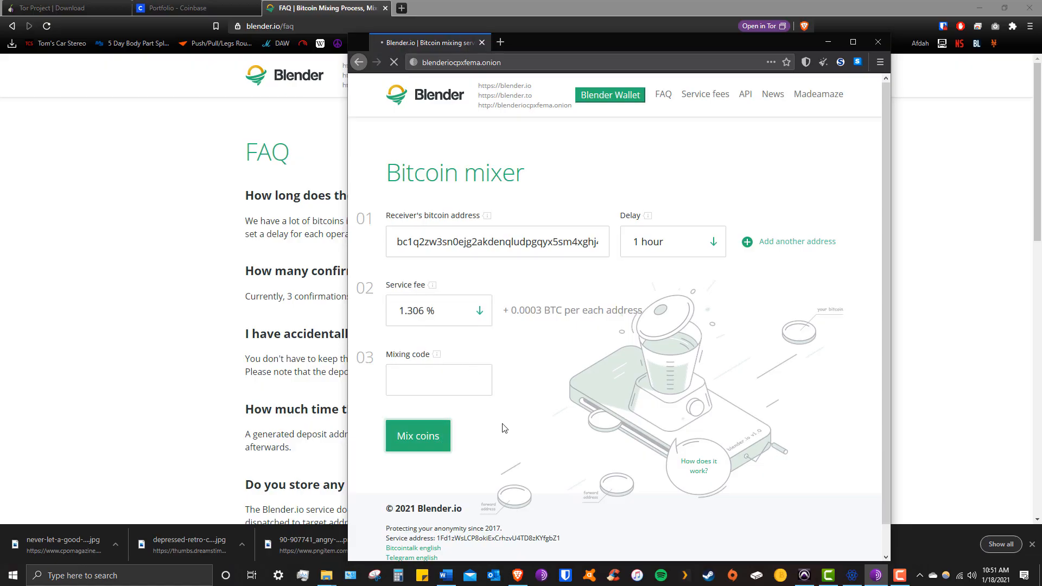
{"action": "left_click", "coordinate": [418, 436]}
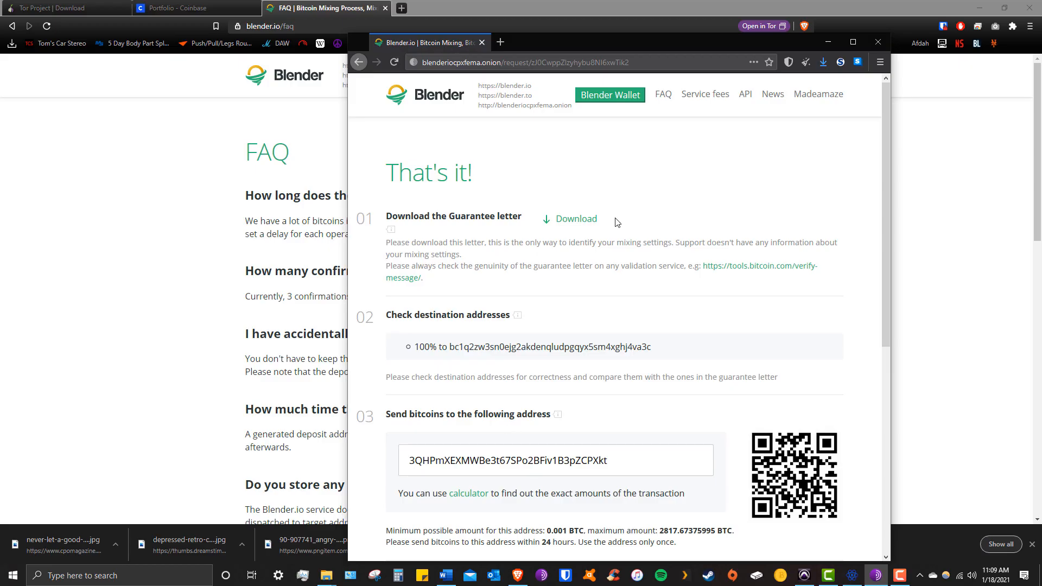
{"action": "mouse_move", "coordinate": [506, 219]}
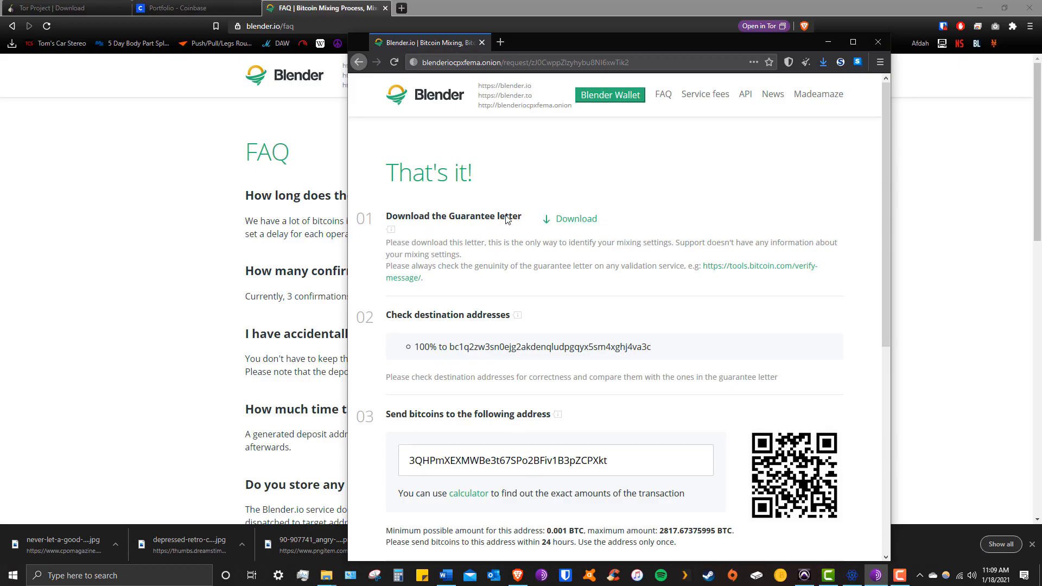
{"action": "left_click", "coordinate": [575, 219]}
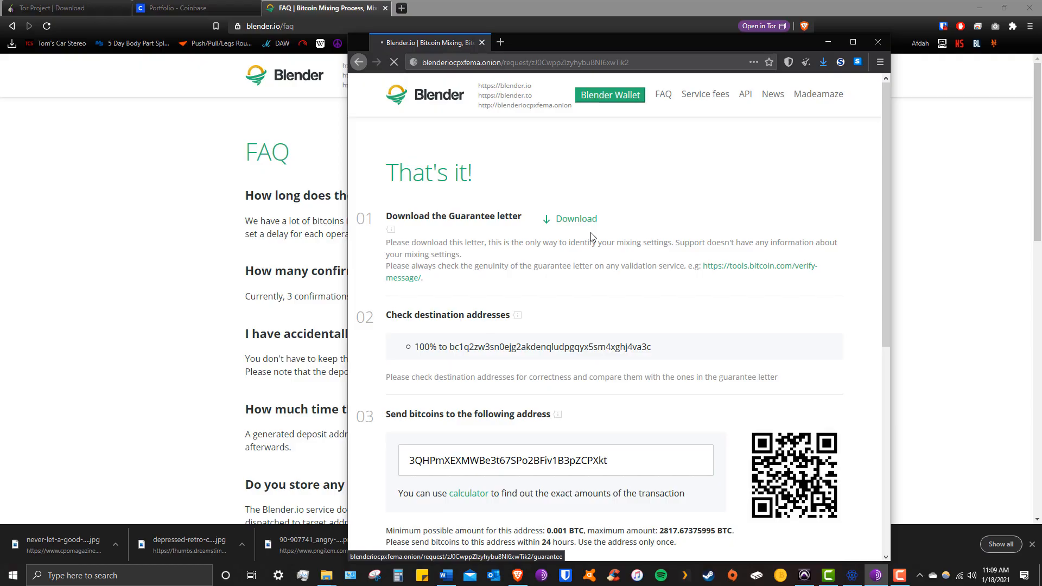
{"action": "left_click", "coordinate": [575, 218]}
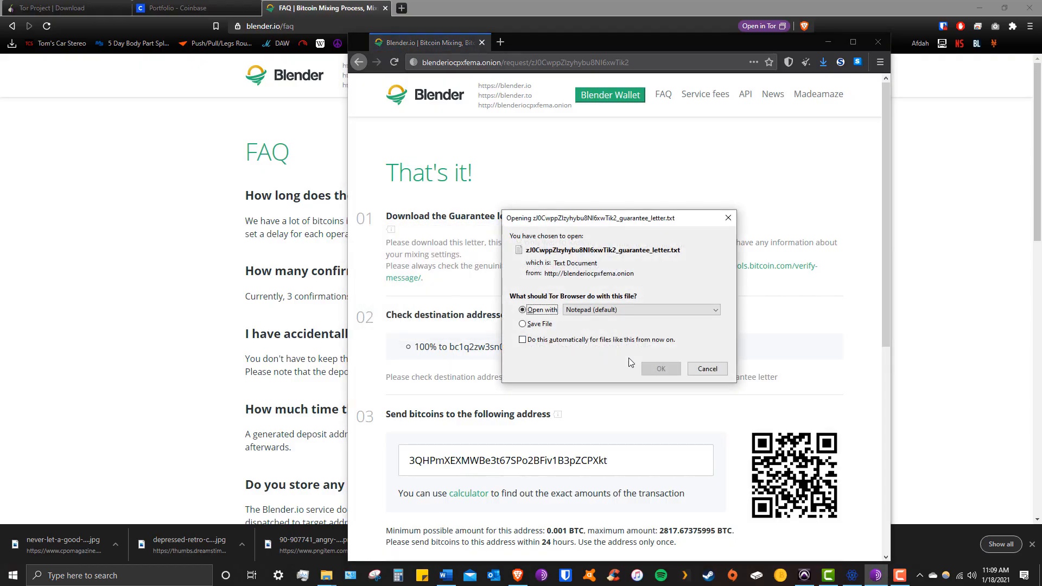
{"action": "left_click", "coordinate": [660, 369]}
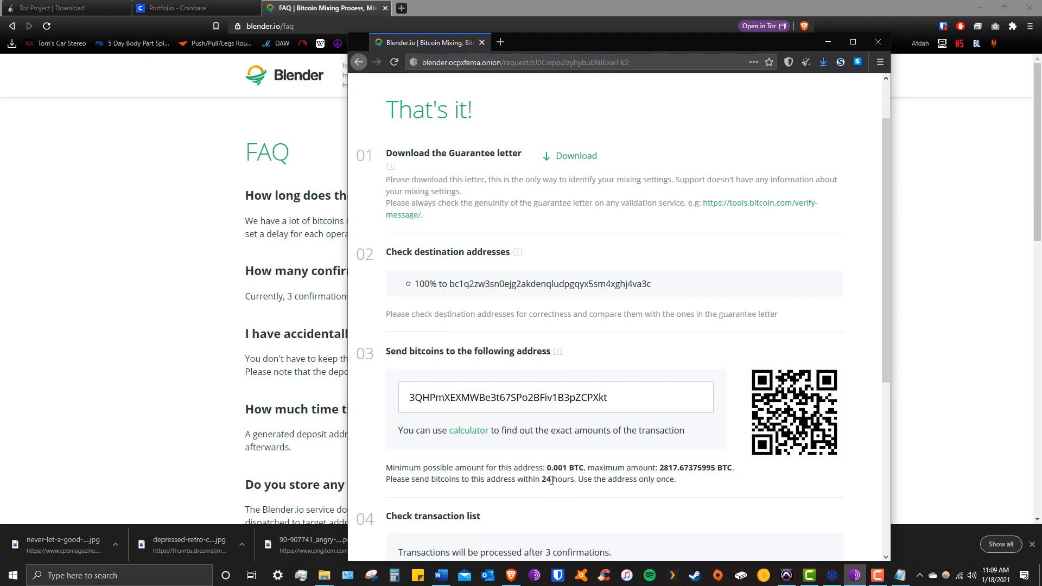
{"action": "mouse_move", "coordinate": [370, 365]}
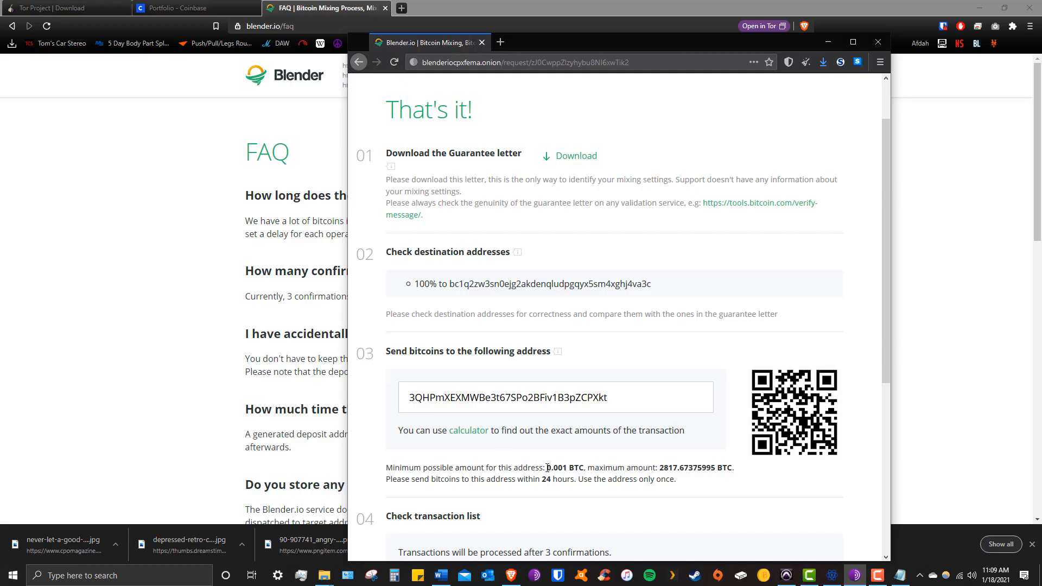
{"action": "double_click", "coordinate": [564, 468]}
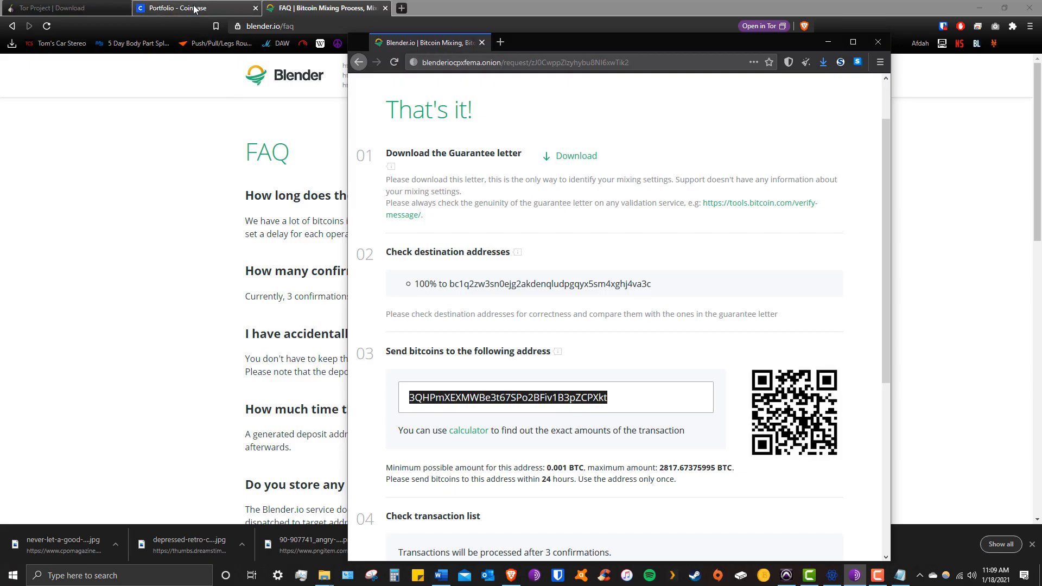
Send all BTC (~$39) from the BTC Wallet to the mixer address, confirming with 2FA
{"action": "left_click", "coordinate": [877, 42]}
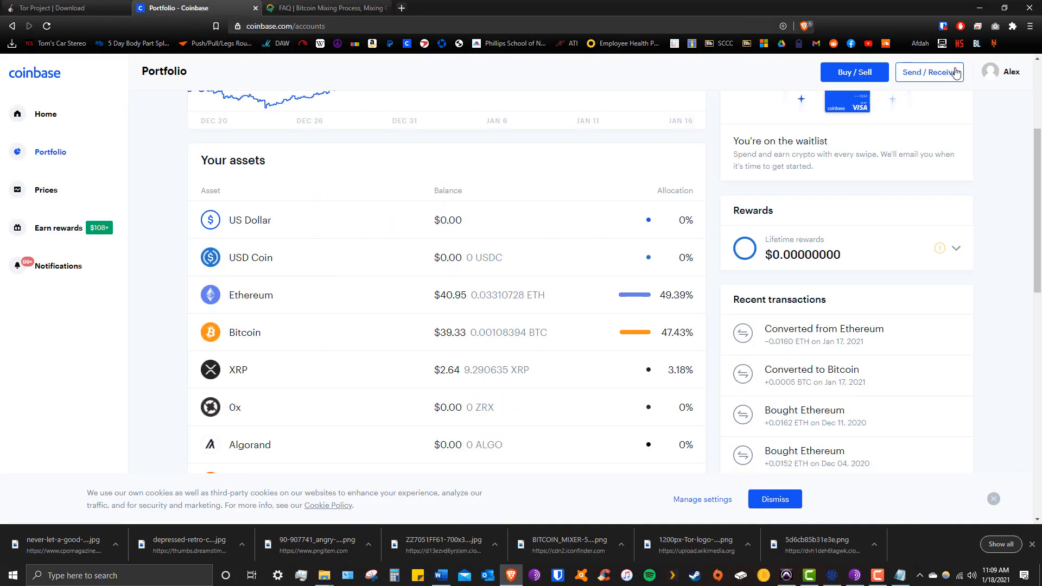
{"action": "left_click", "coordinate": [929, 72]}
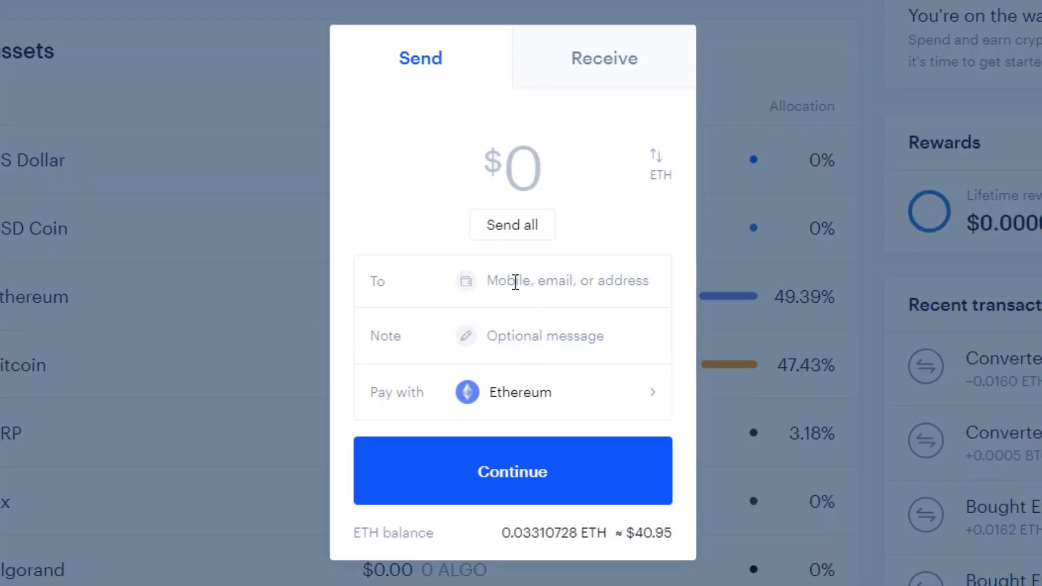
{"action": "left_click", "coordinate": [512, 392]}
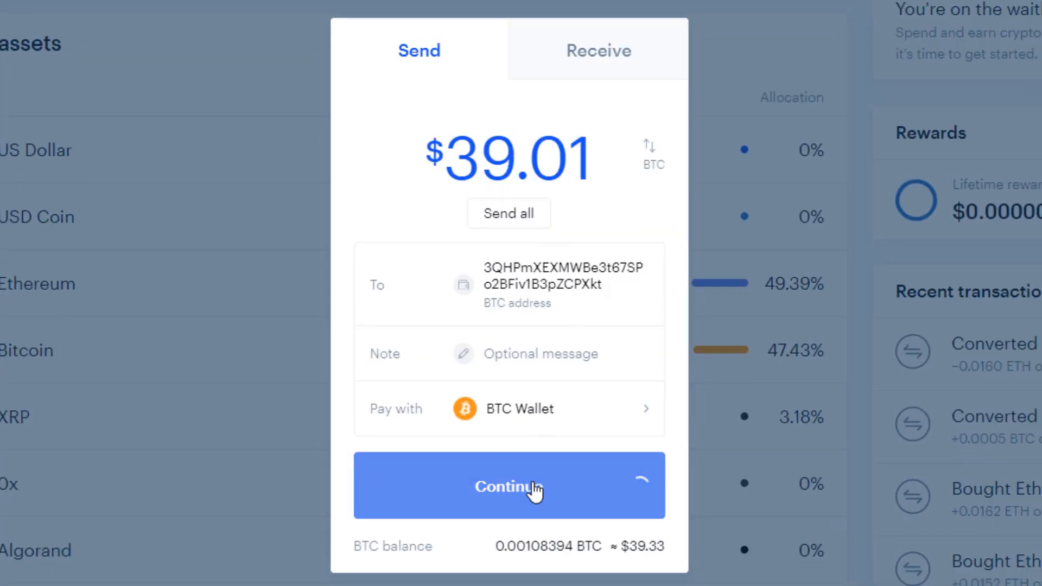
{"action": "left_click", "coordinate": [509, 485]}
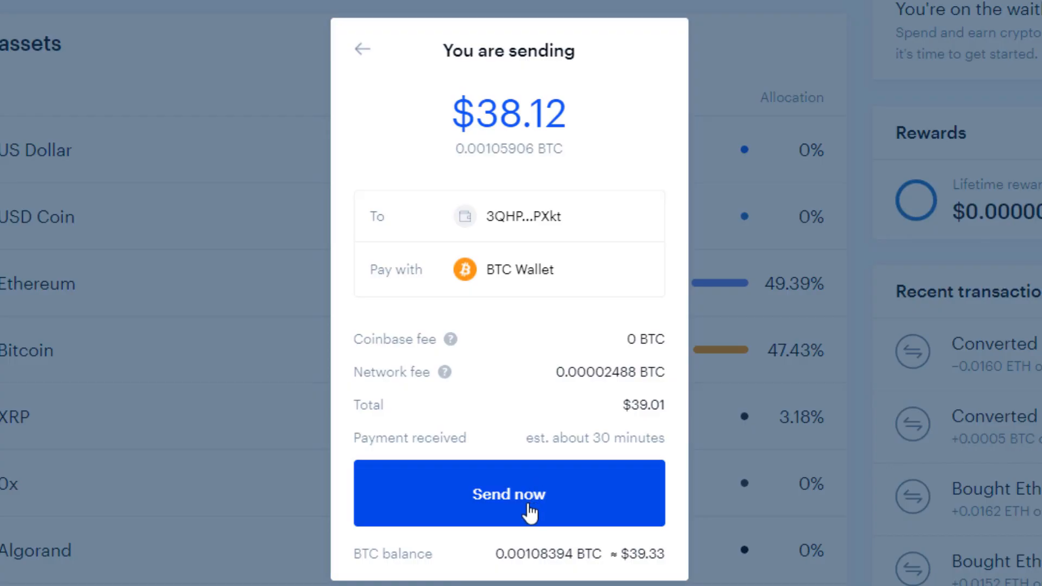
{"action": "left_click", "coordinate": [508, 493]}
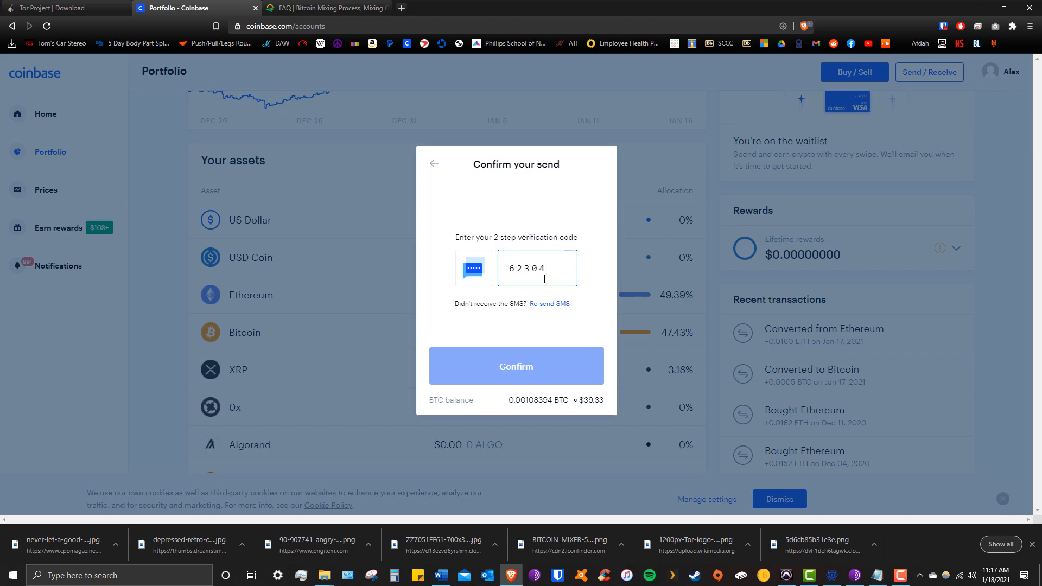
{"action": "left_click", "coordinate": [516, 367]}
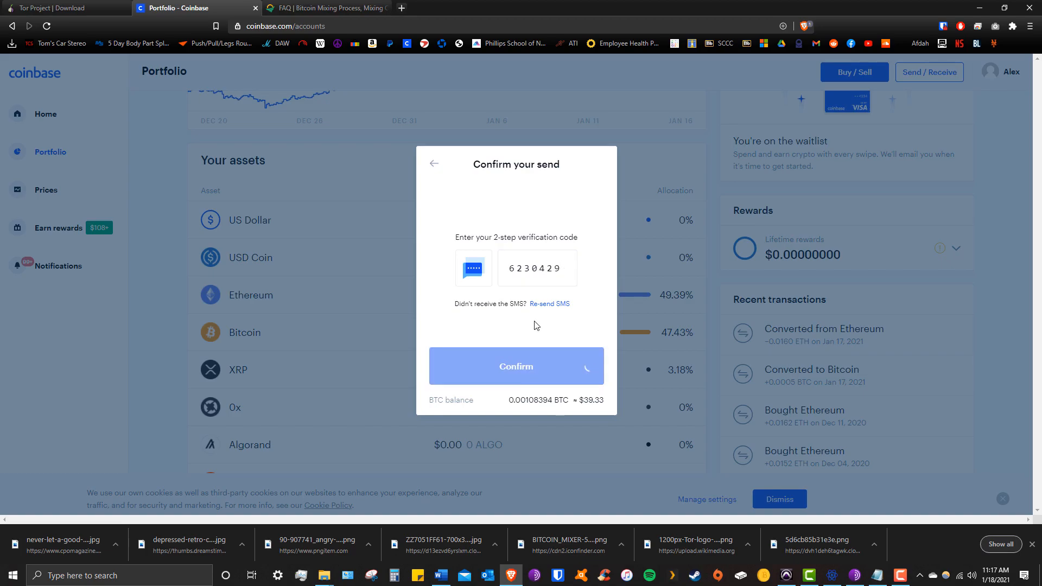
{"action": "left_click", "coordinate": [515, 366]}
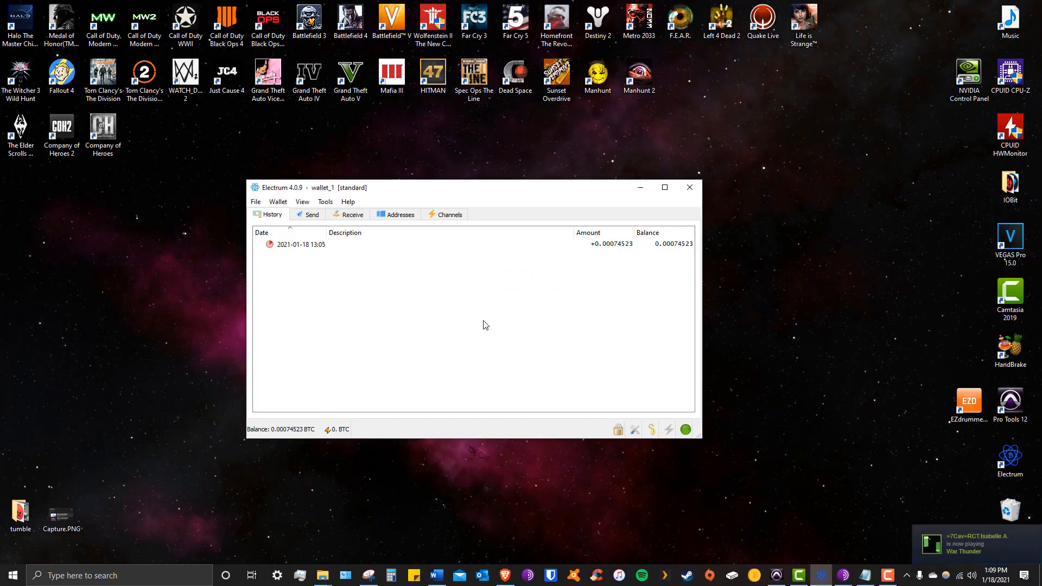
{"action": "mouse_move", "coordinate": [451, 316]}
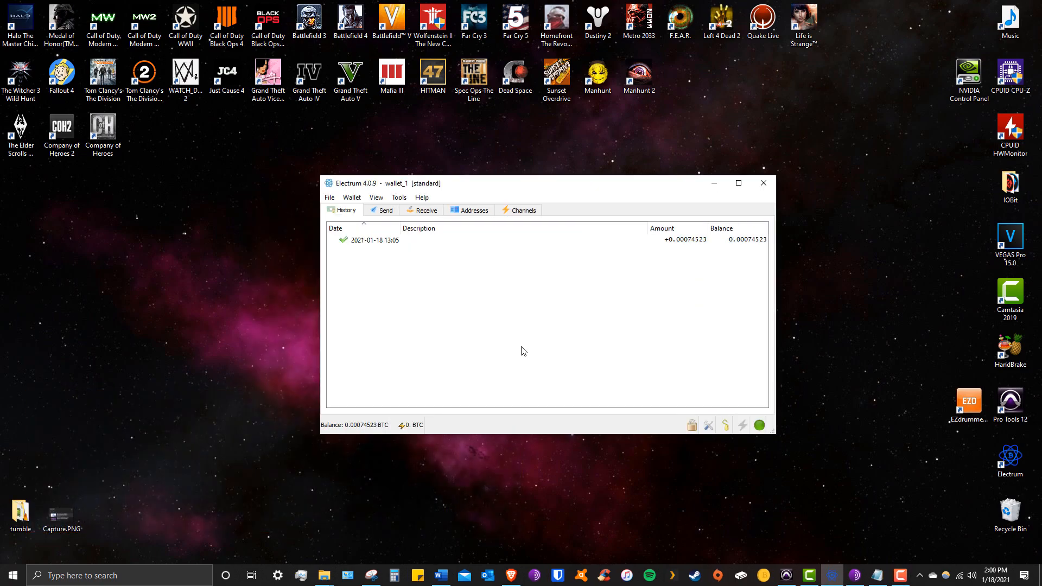
{"action": "mouse_move", "coordinate": [344, 239]}
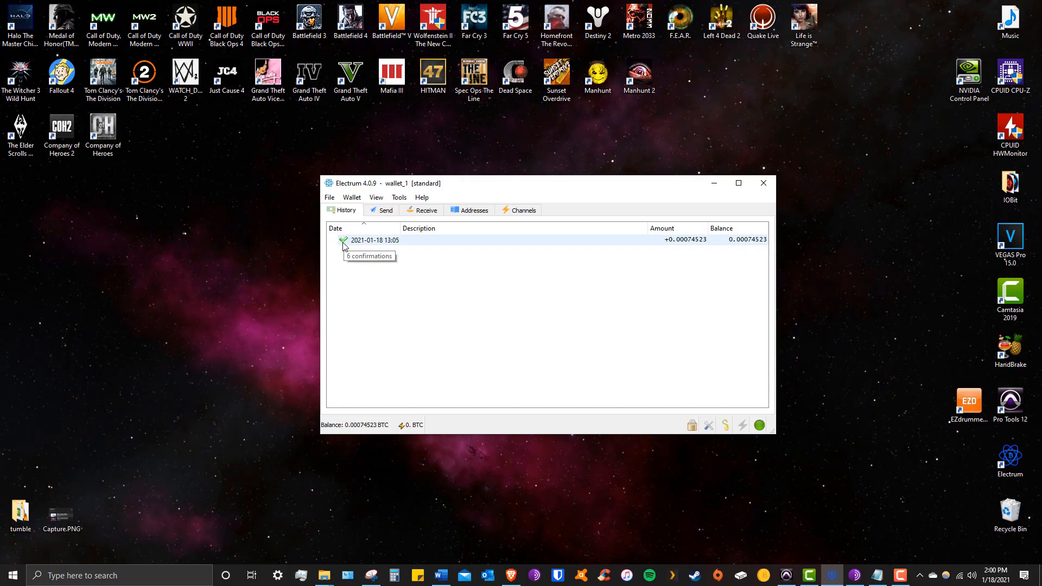
{"action": "mouse_move", "coordinate": [369, 430]}
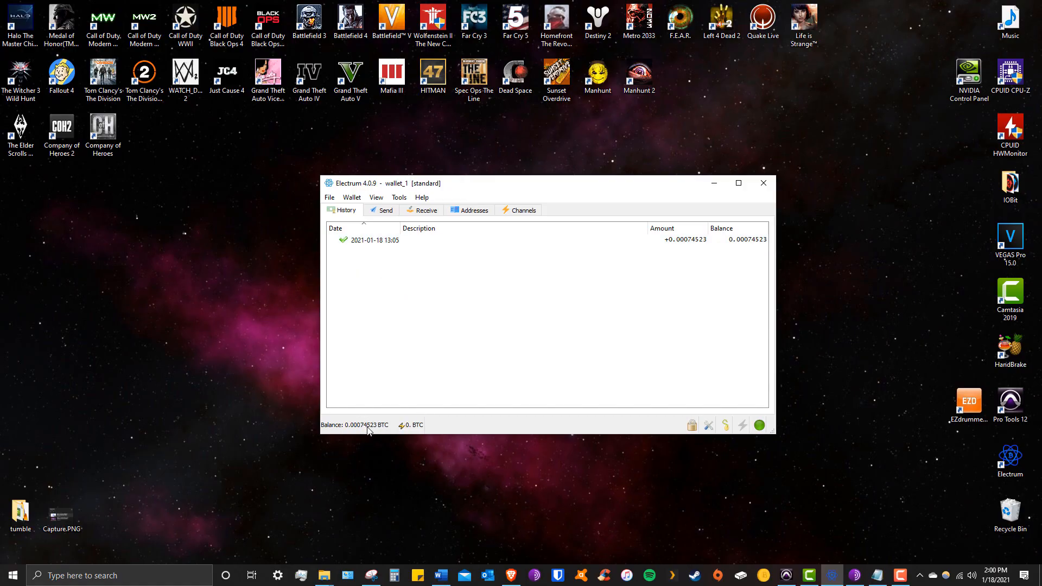